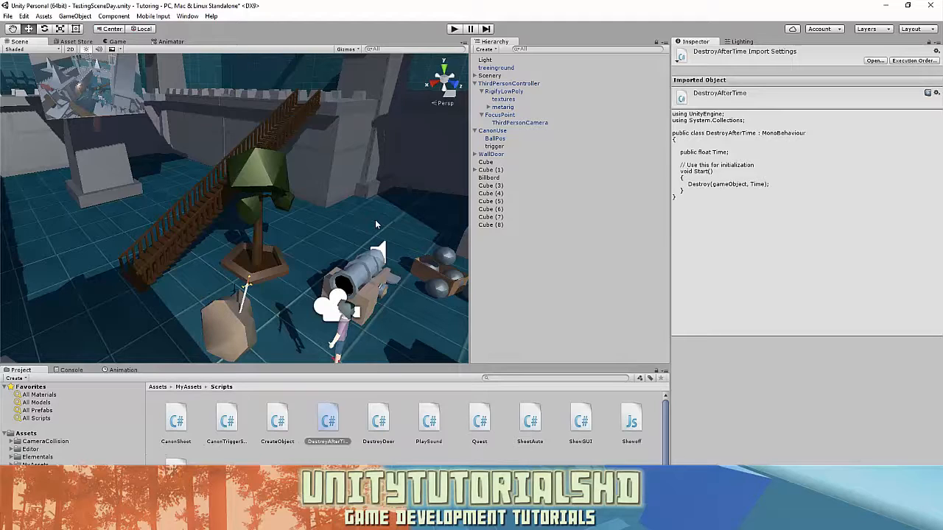
- Select the trigger cube to show its Box Collider and Quest script with the Objective texture
click(489, 186)
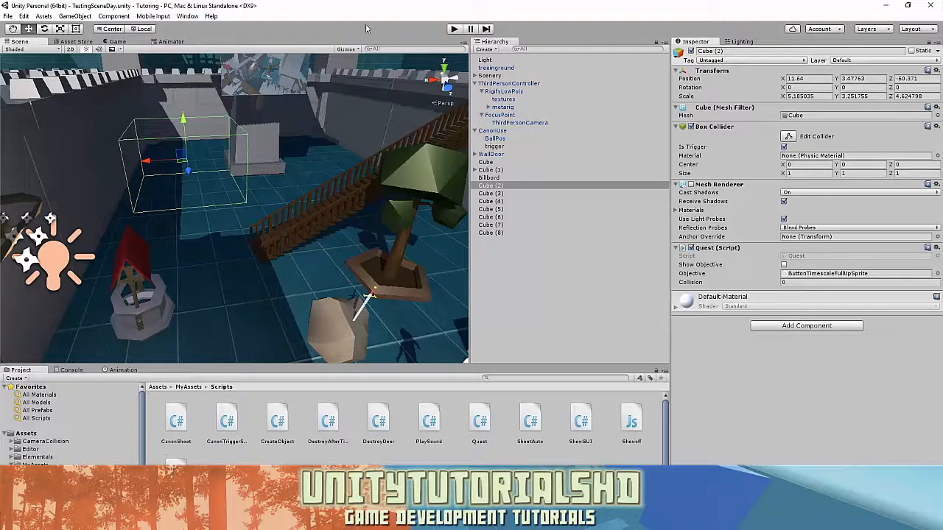
click(453, 29)
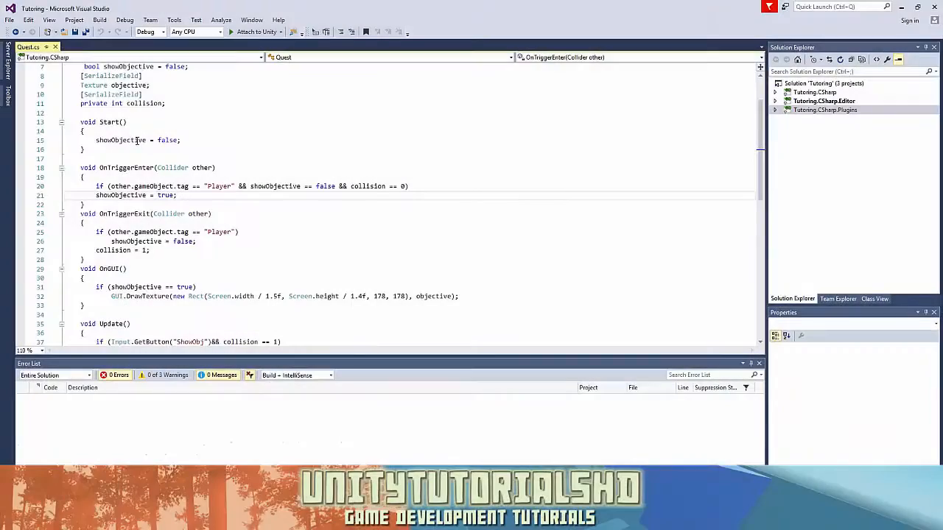
scroll(up, 3)
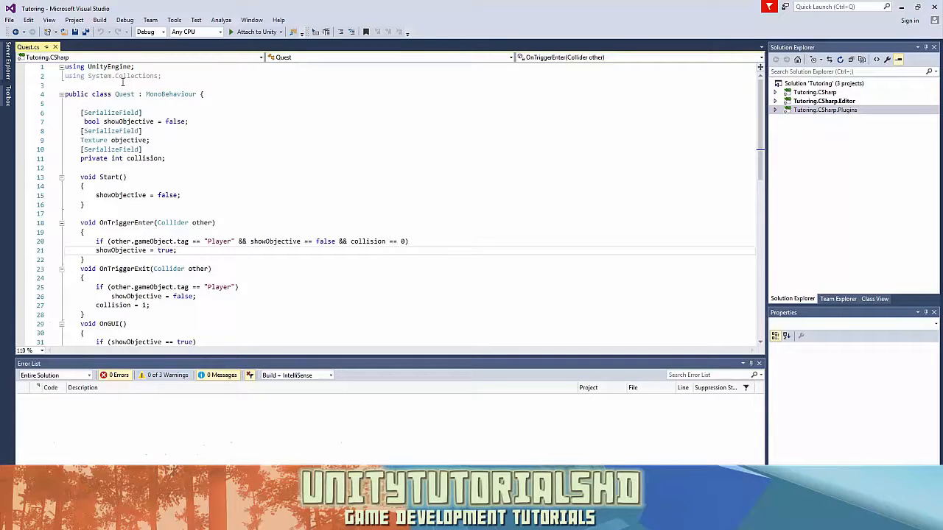
double_click(130, 121)
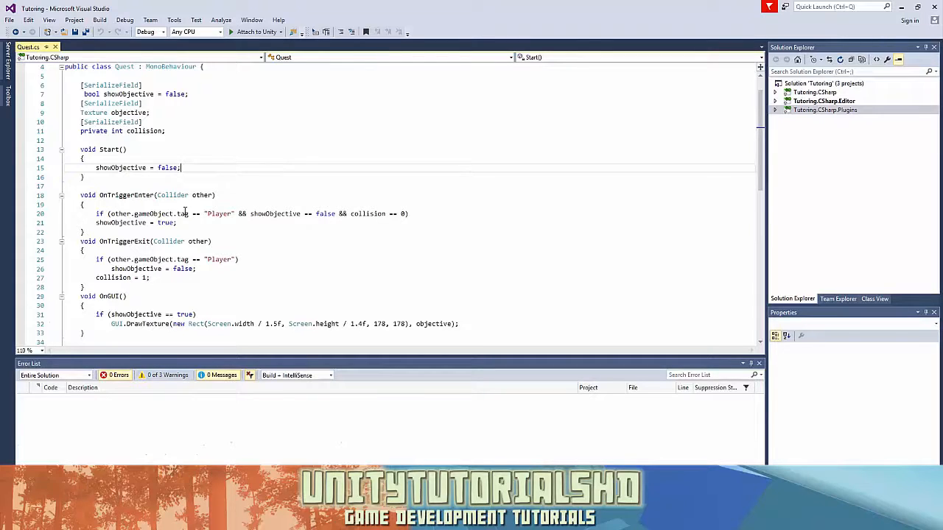
mouse_move(218, 214)
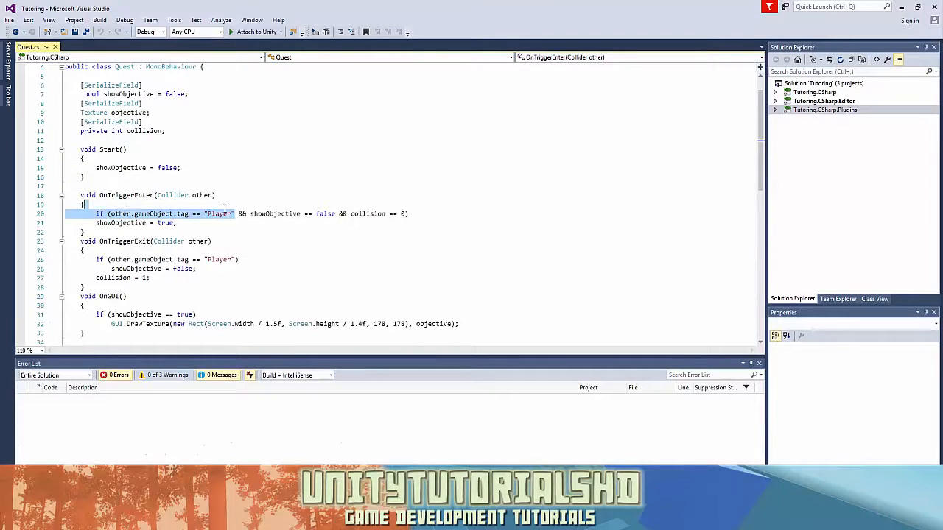
double_click(274, 213)
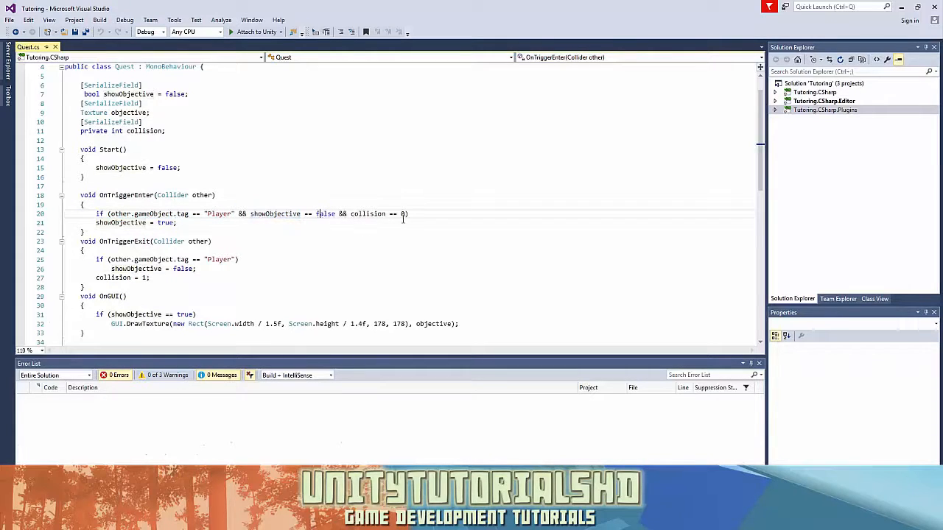
double_click(368, 214)
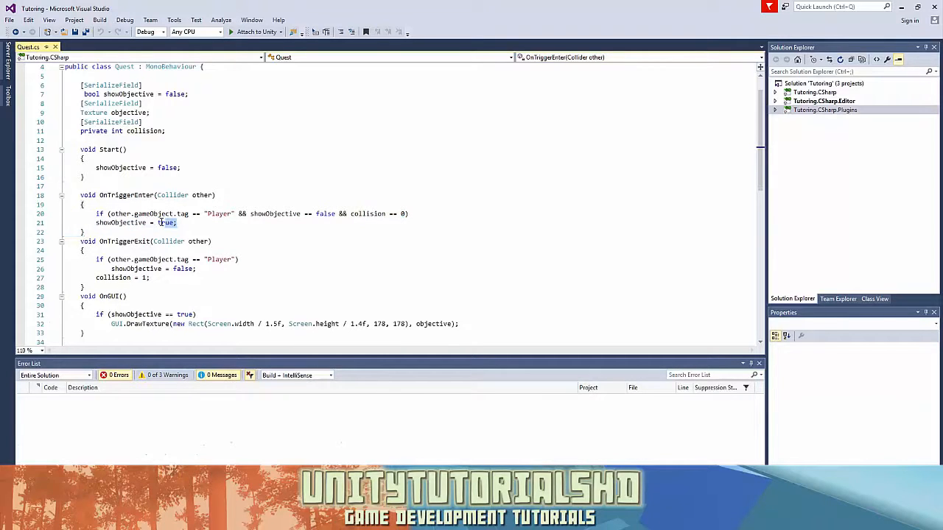
scroll(down, 3)
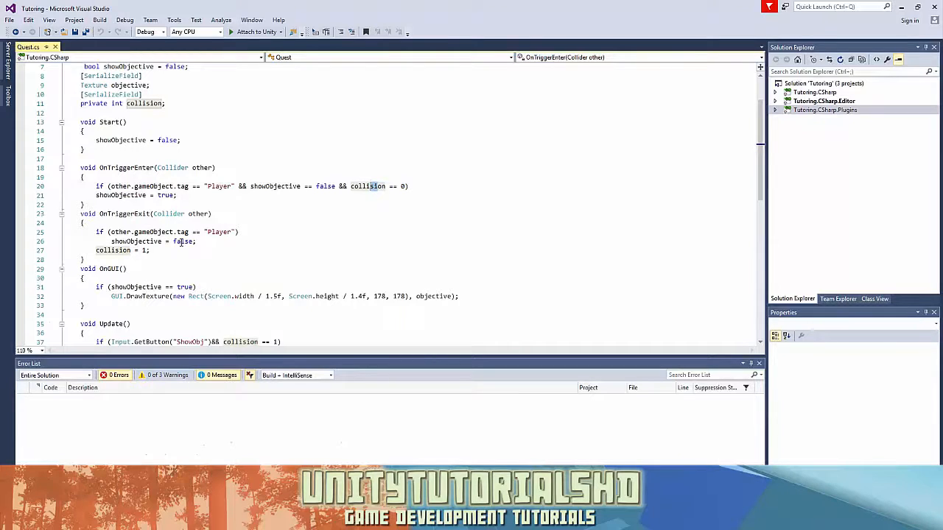
scroll(down, 3)
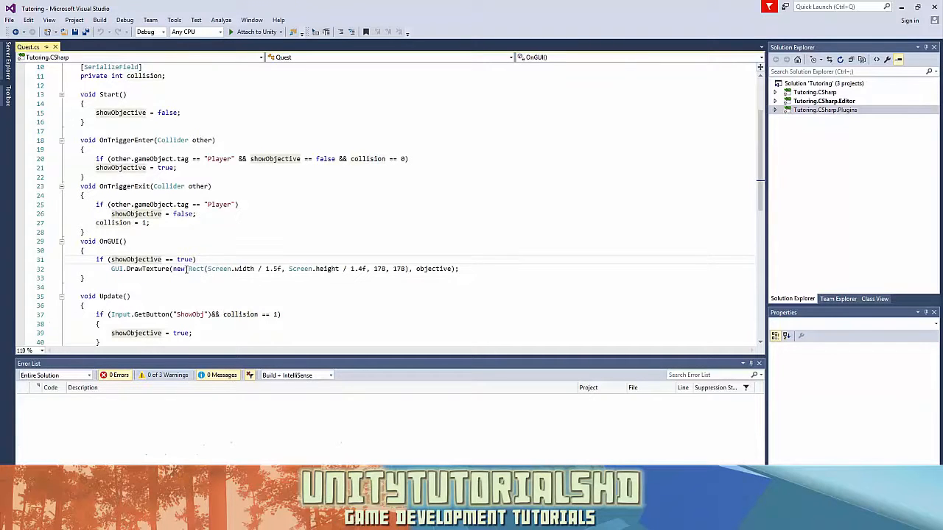
text(!)
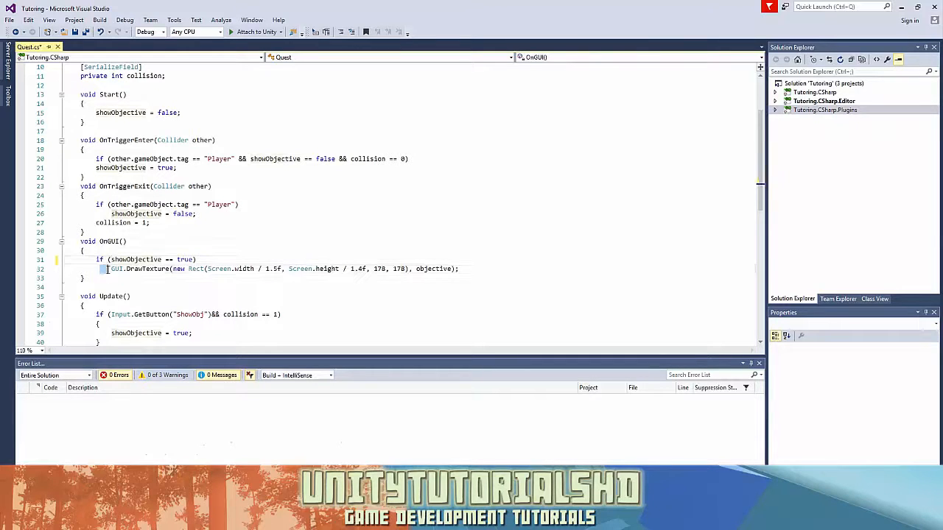
mouse_move(243, 268)
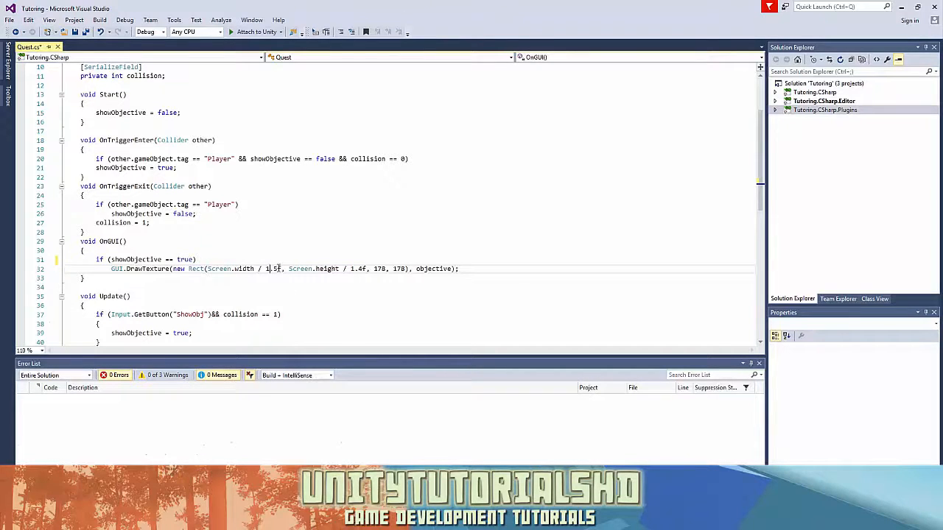
double_click(300, 268)
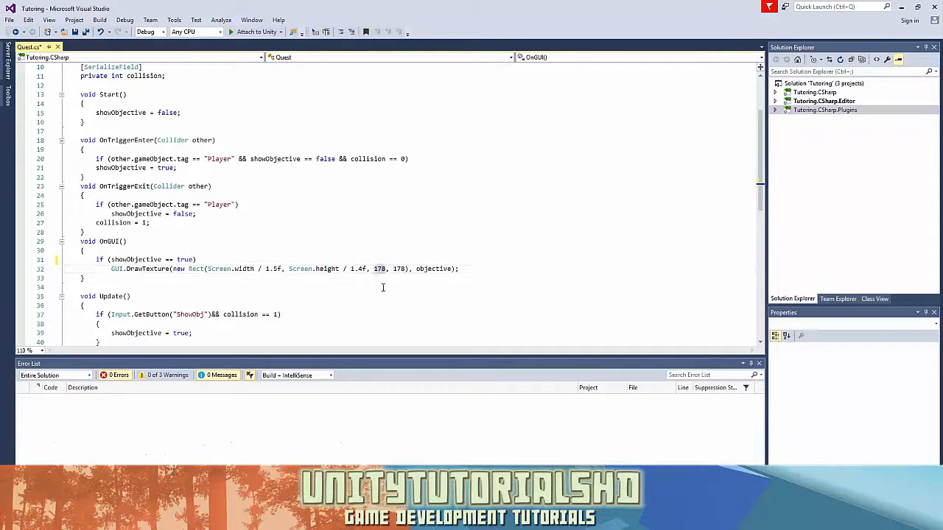
double_click(381, 268)
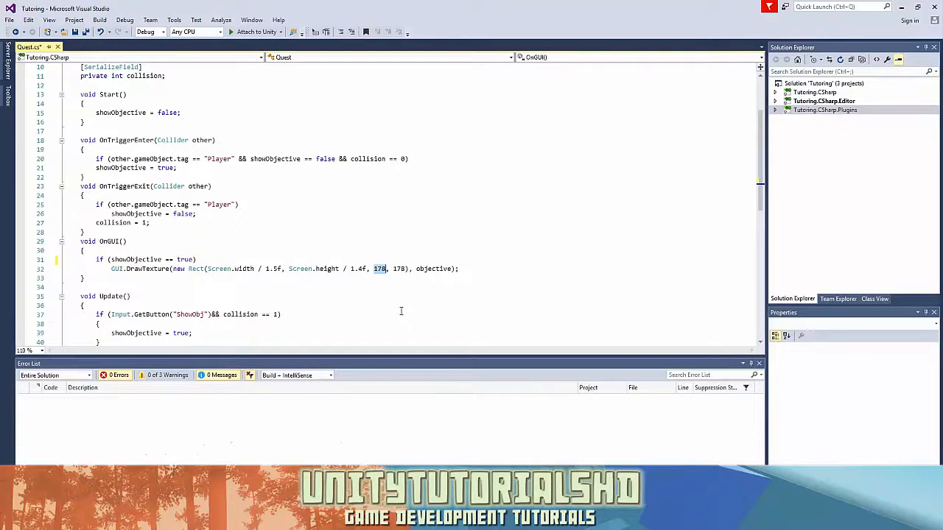
mouse_move(433, 268)
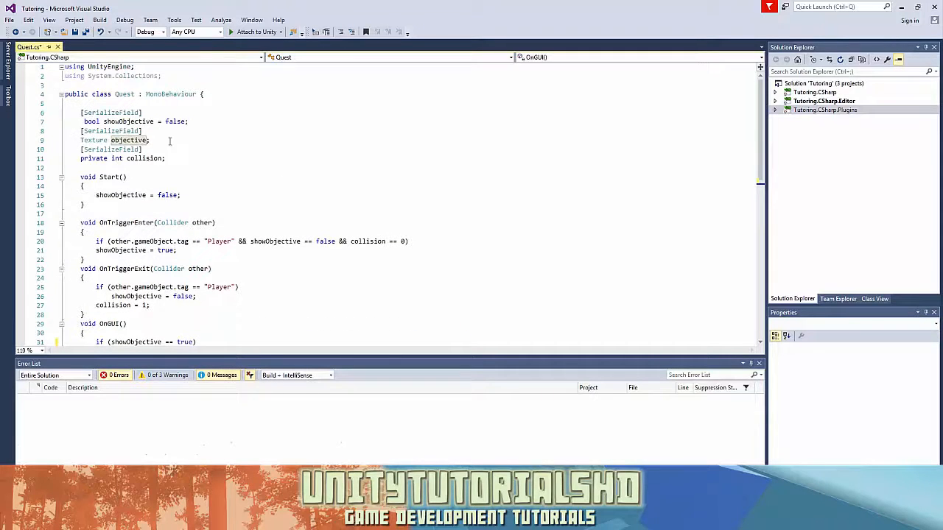
scroll(down, 3)
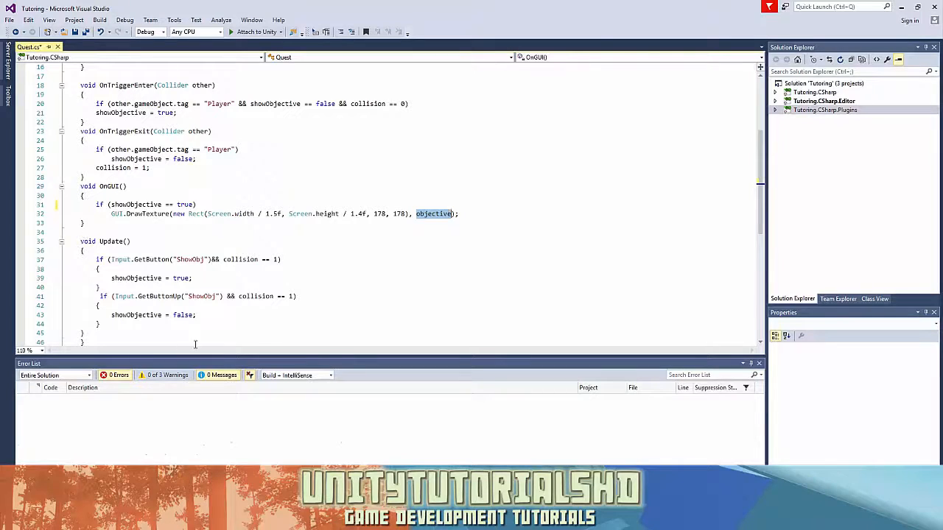
scroll(down, 3)
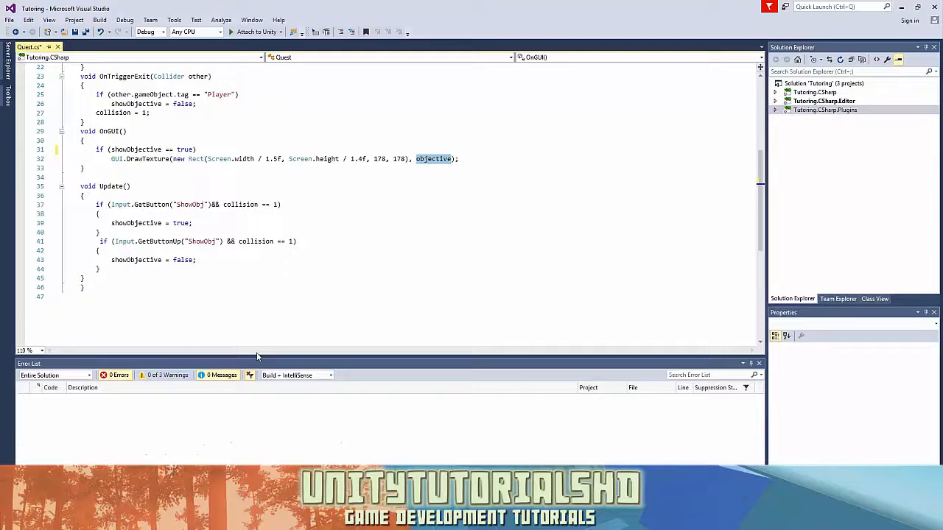
mouse_move(184, 171)
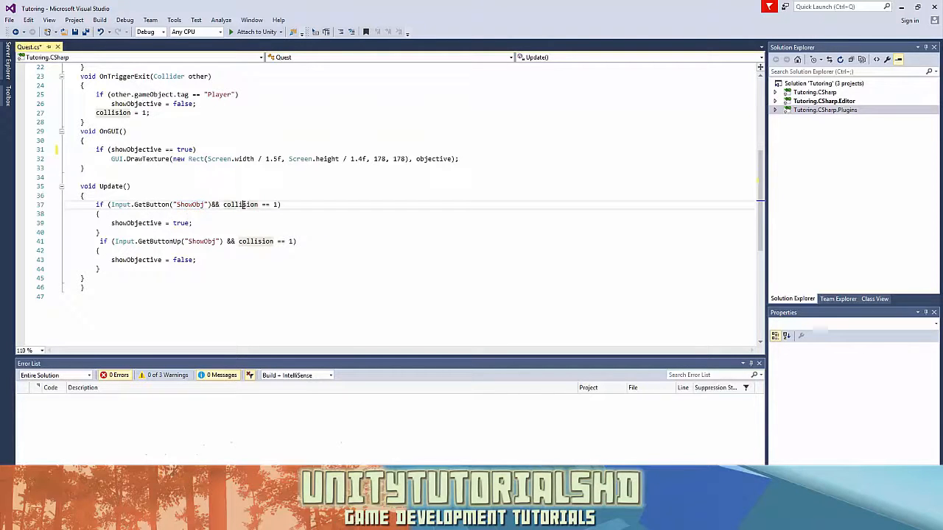
mouse_move(277, 205)
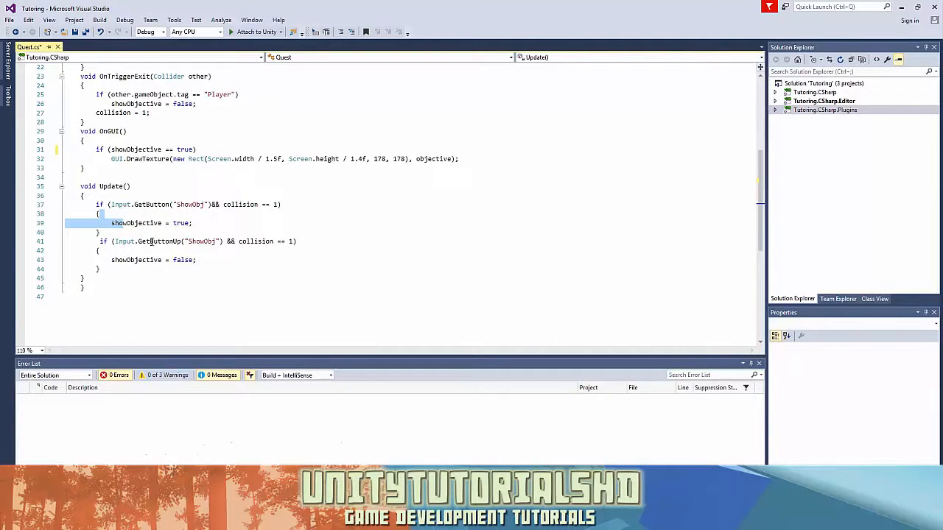
mouse_move(155, 241)
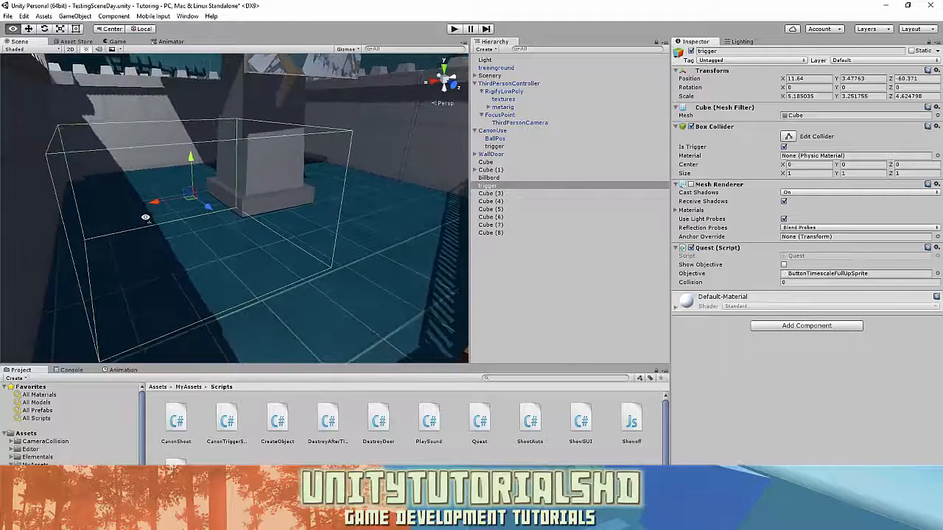
- In Project Settings > Input, name the new axis ShowObj
click(8, 16)
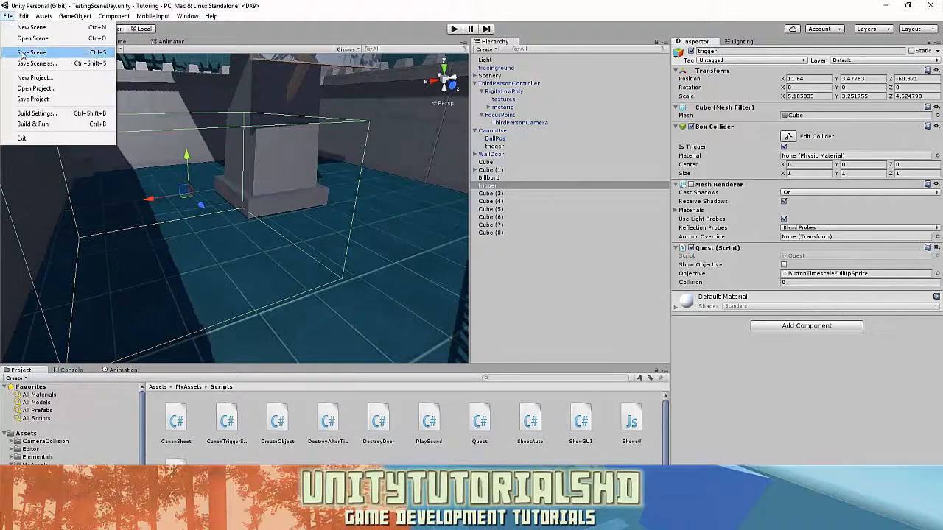
click(23, 15)
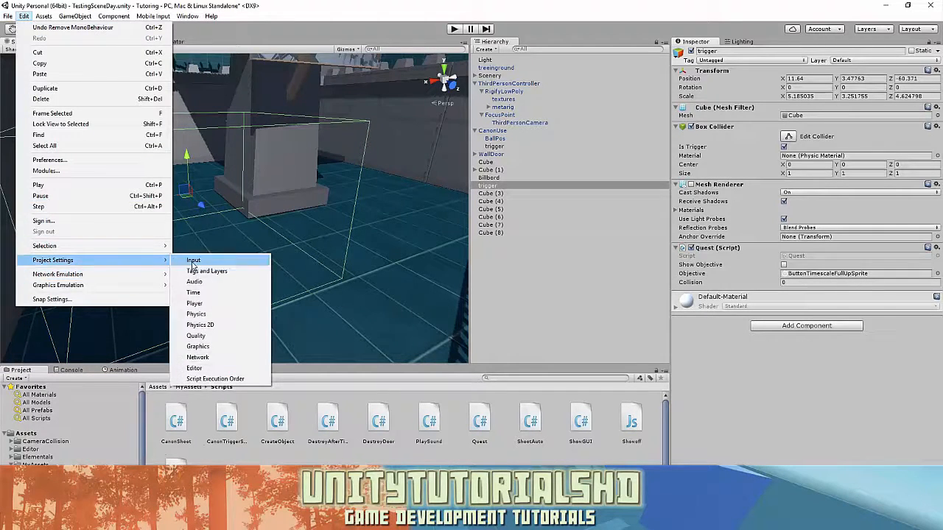
click(193, 259)
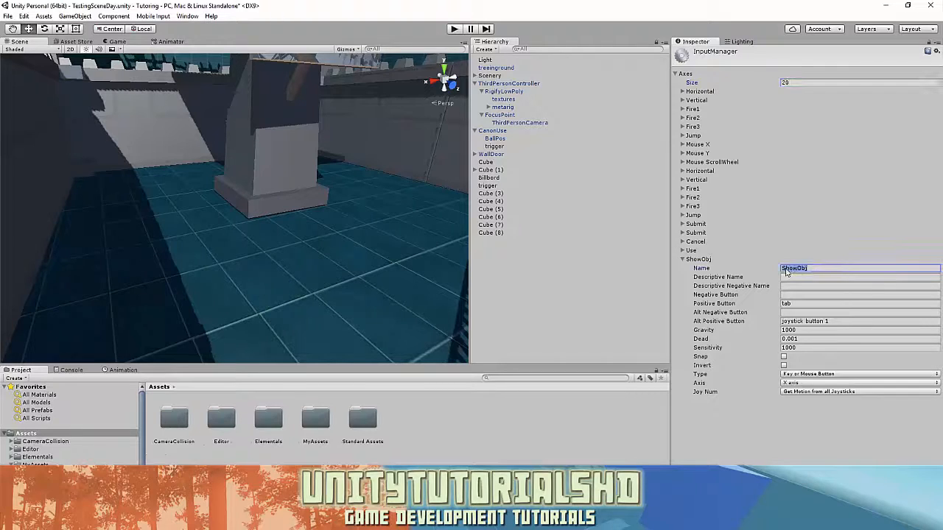
text(ObjwObj)
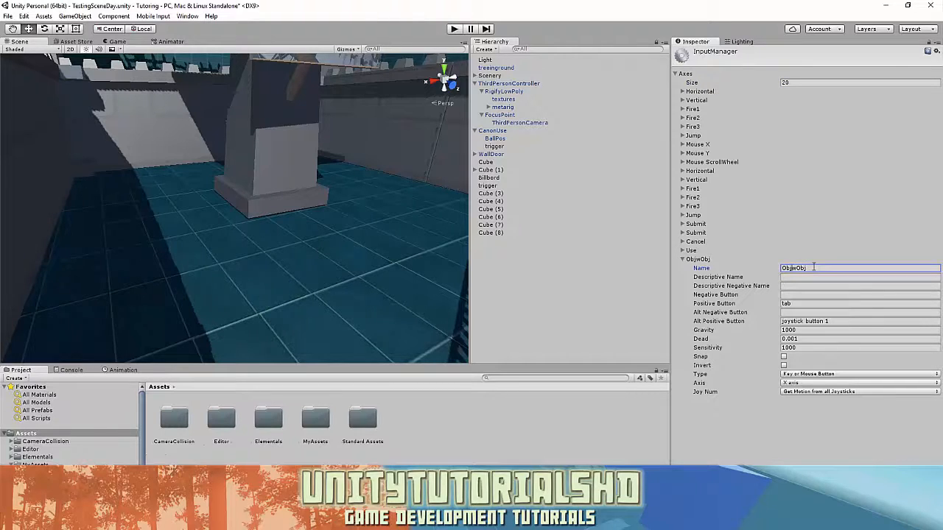
text(ShowObj") && collision == 1))
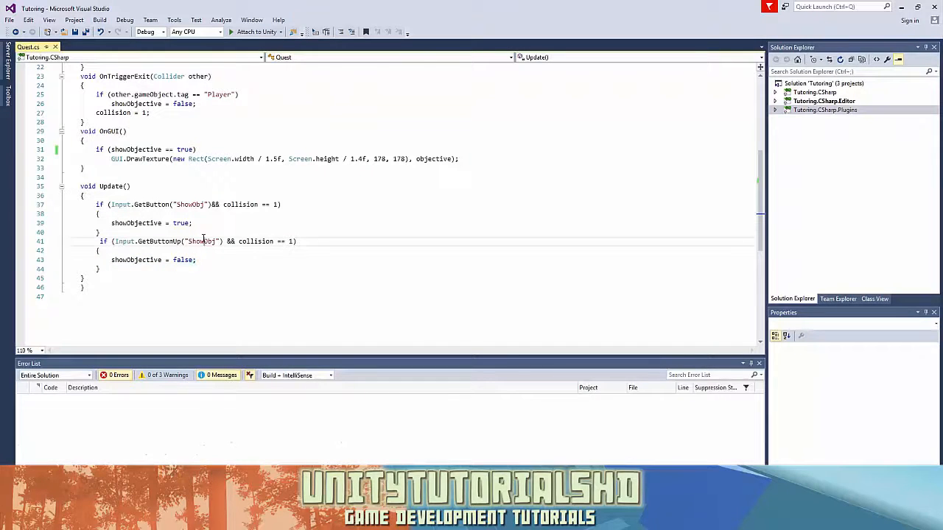
double_click(201, 242)
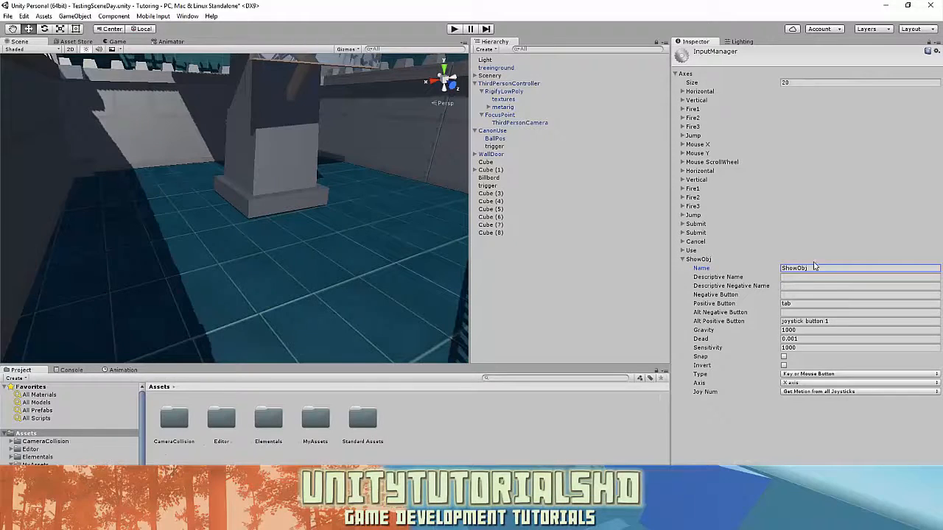
click(857, 304)
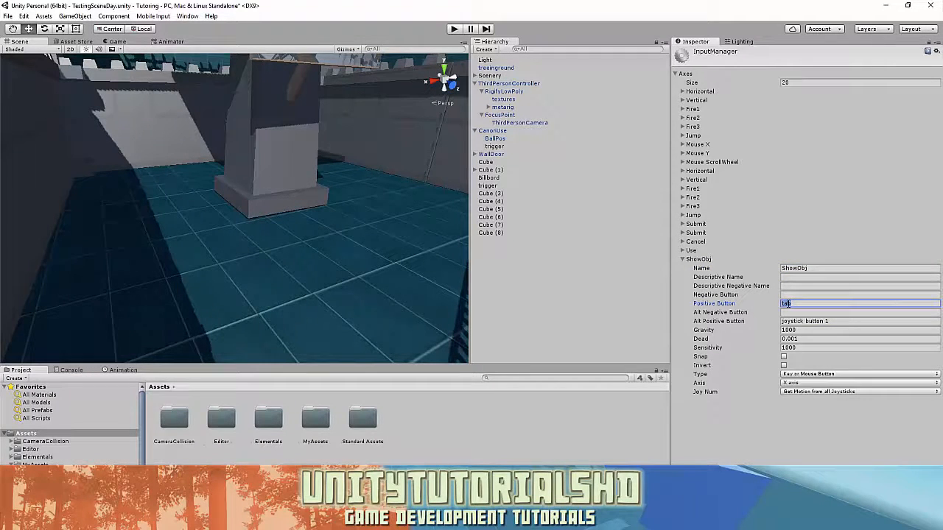
mouse_move(740, 324)
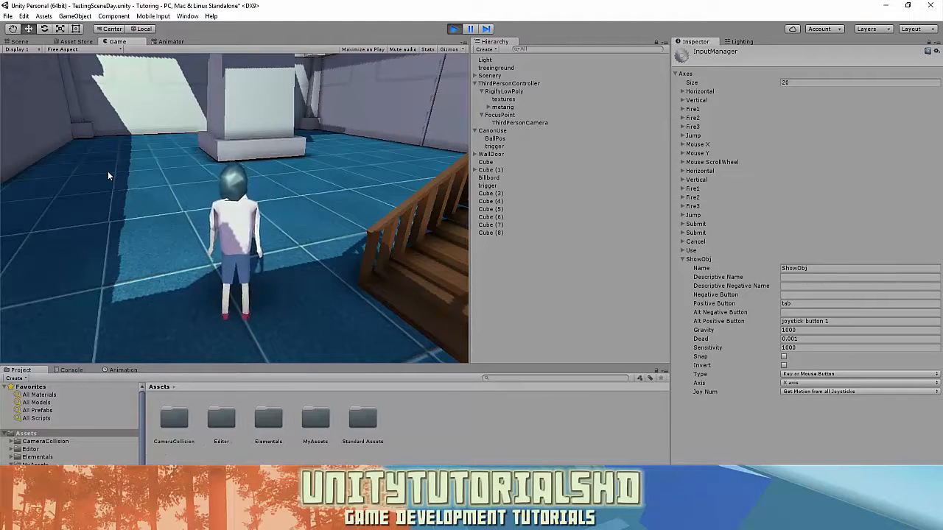
- Stop the running game to return to the Scene view
click(18, 41)
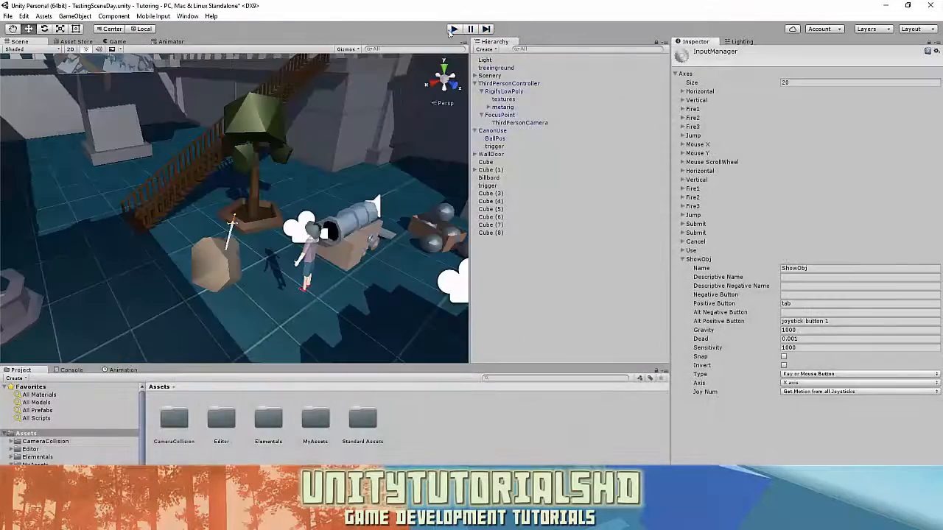